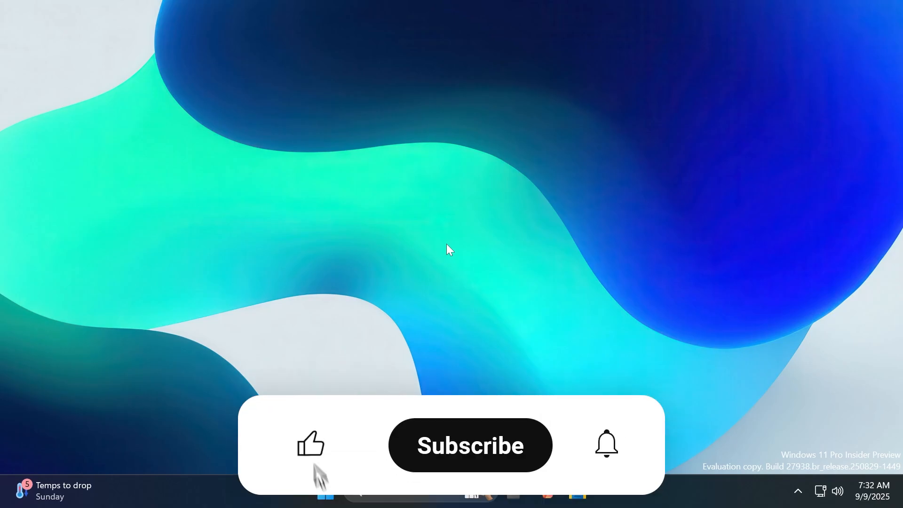
- Send the 4k-Fluid-Abstract image in Downloads to Photos' Blur background AI action
left_click(311, 446)
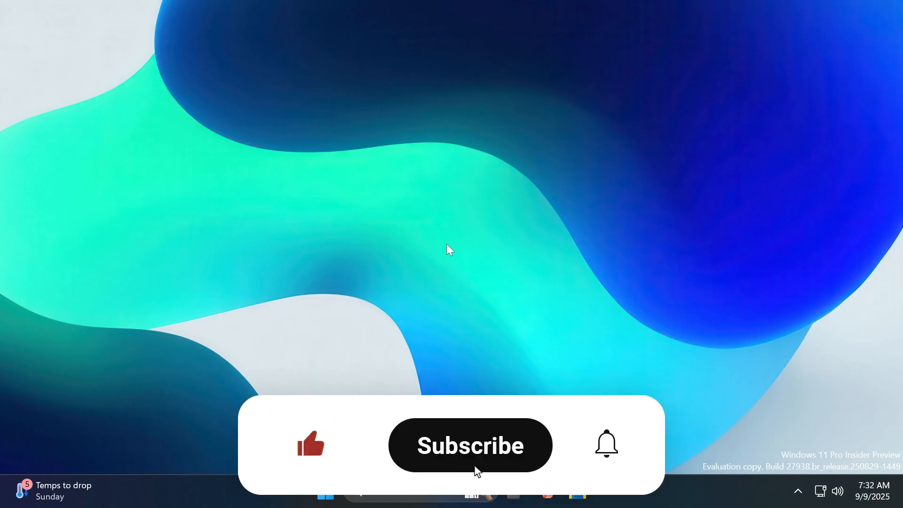
left_click(470, 445)
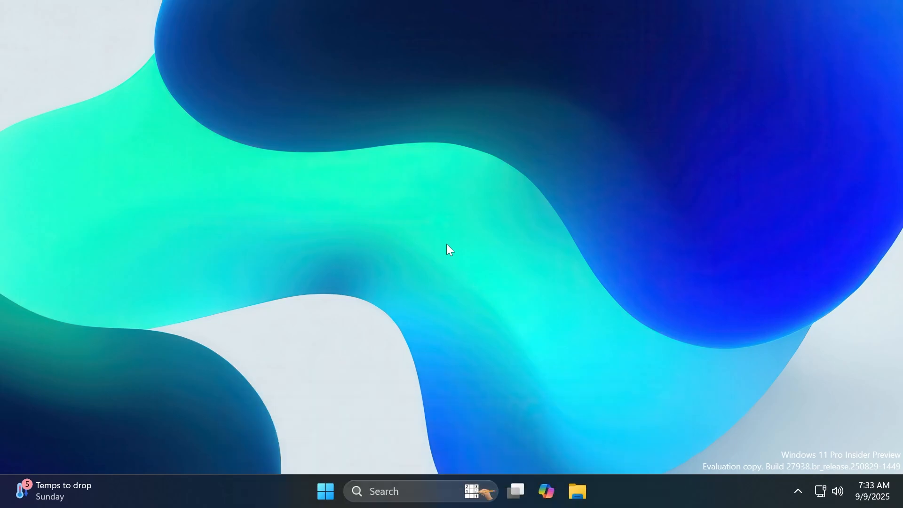
left_click(577, 491)
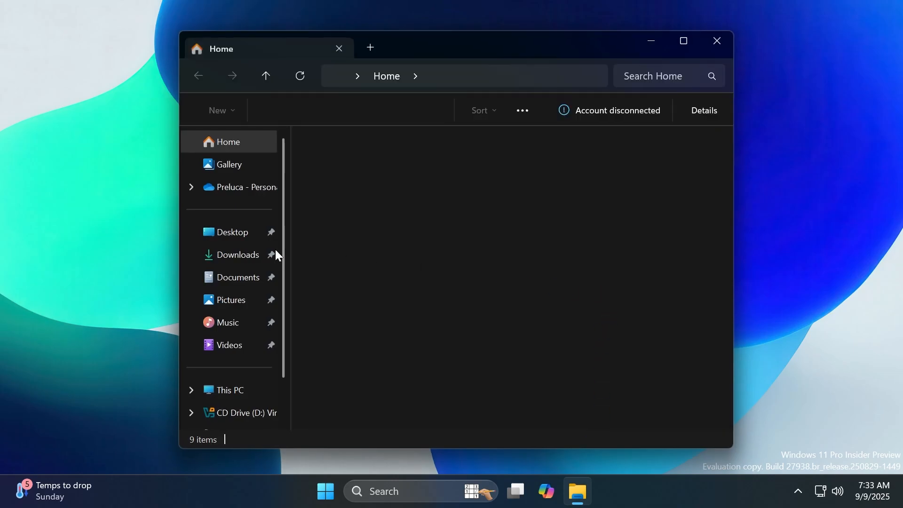
left_click(238, 254)
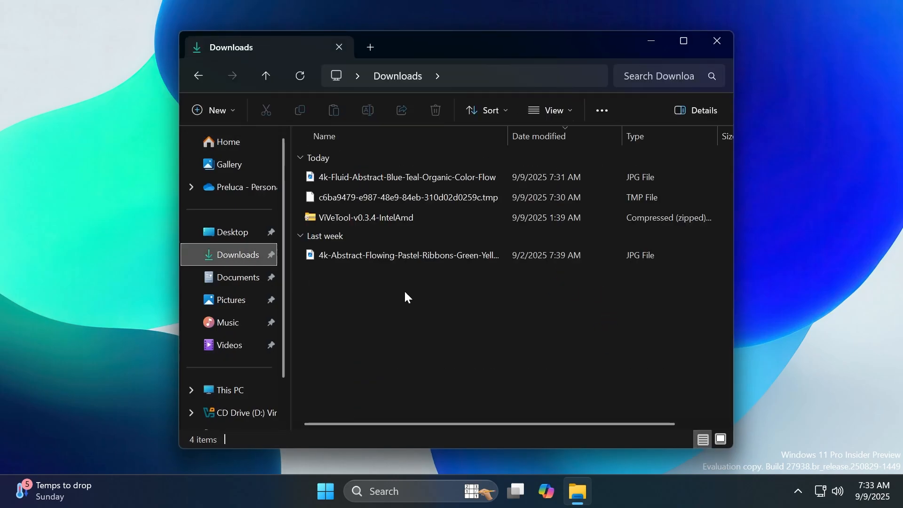
right_click(399, 176)
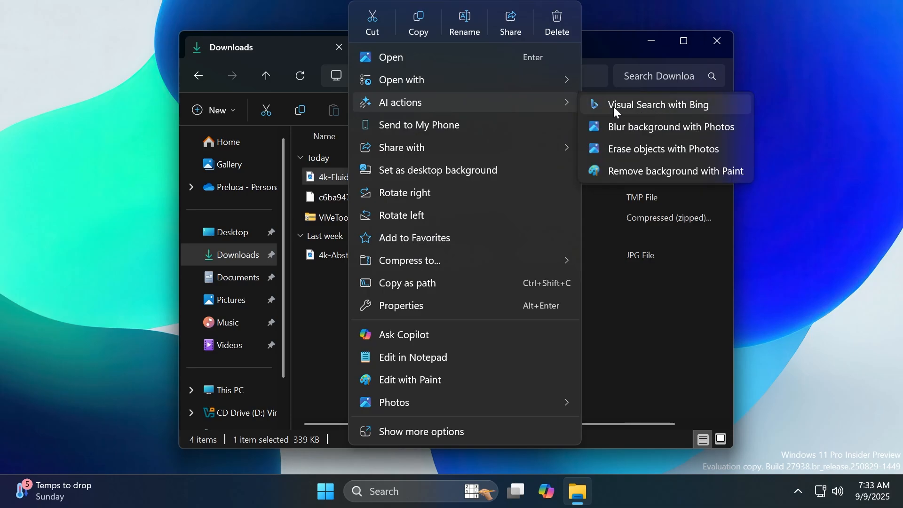
mouse_move(646, 134)
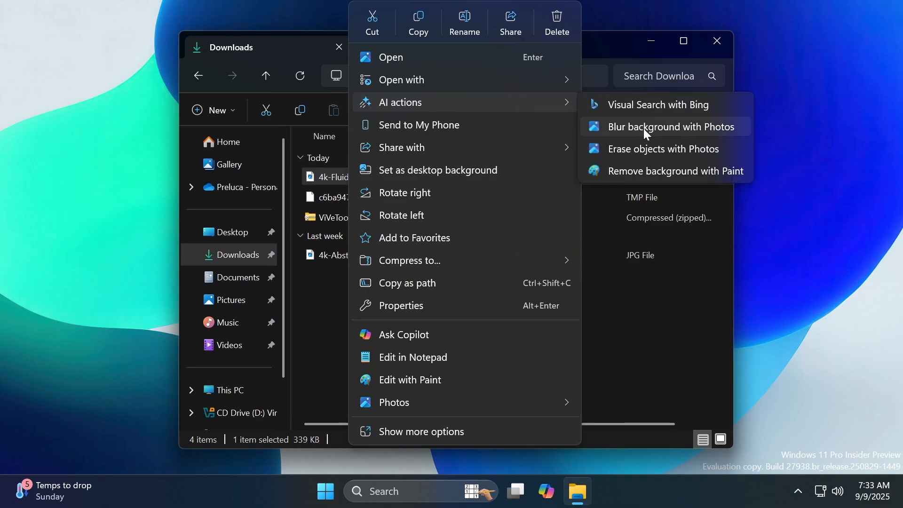
mouse_move(684, 157)
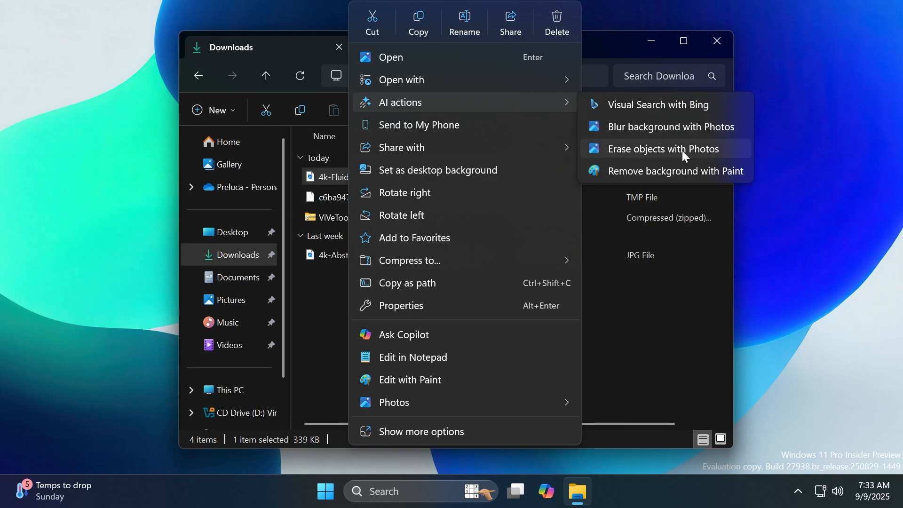
mouse_move(659, 112)
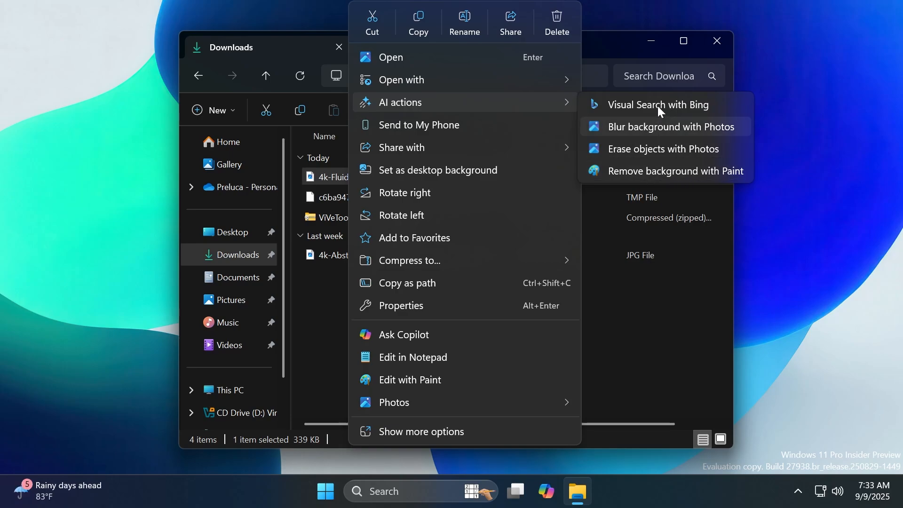
left_click(657, 104)
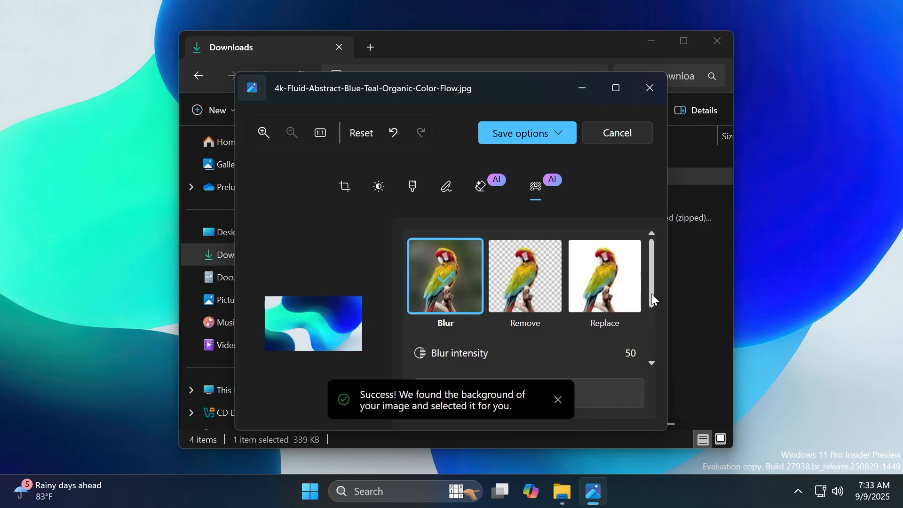
- Scroll the Photos blur panel to the Blur intensity slider at 50 and Background brush
scroll("down", 3)
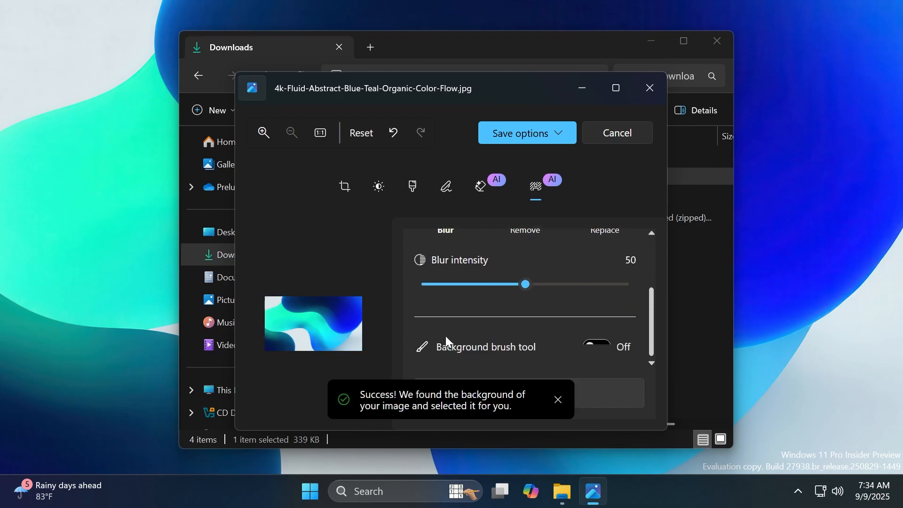
- Cancel the Photos blur edit, back in Downloads with the 4k-Fluid JPG highlighted
left_click(617, 133)
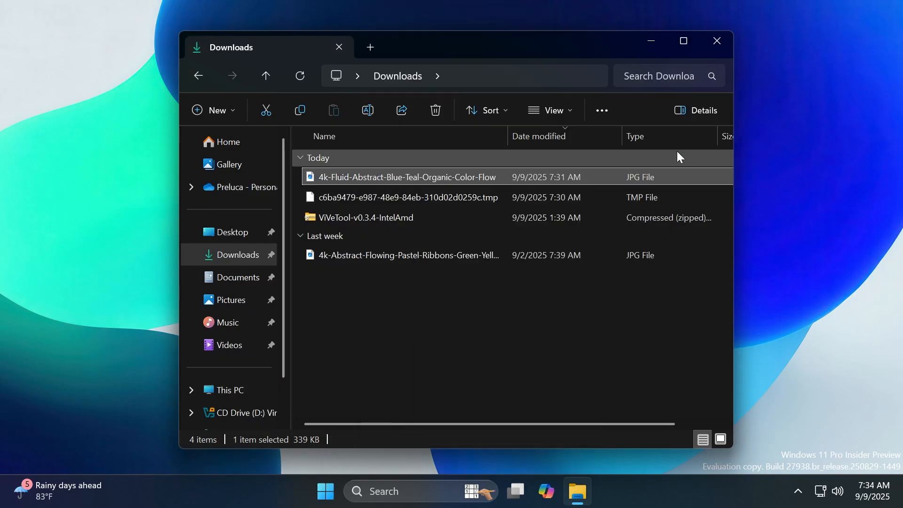
double_click(406, 177)
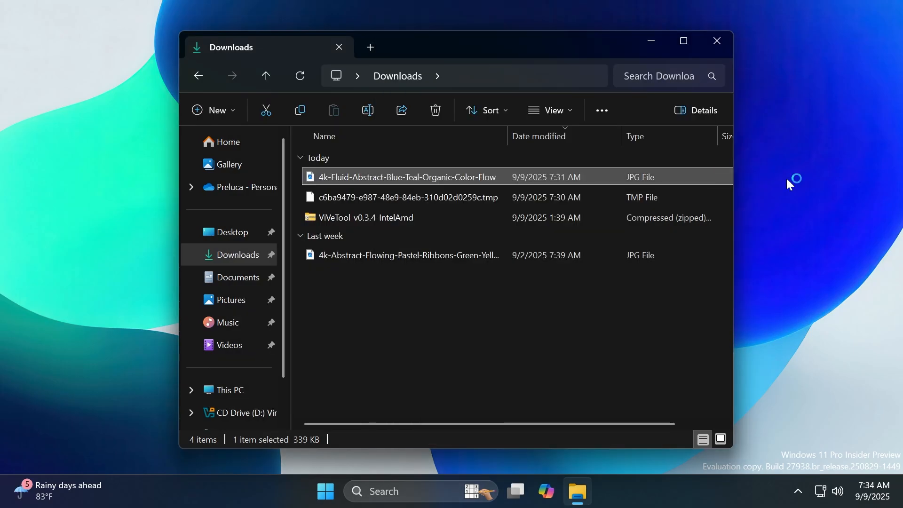
- Open the 4k-Fluid image in Paint with its background removed, leaving a transparent 3840×2160 canvas
double_click(406, 177)
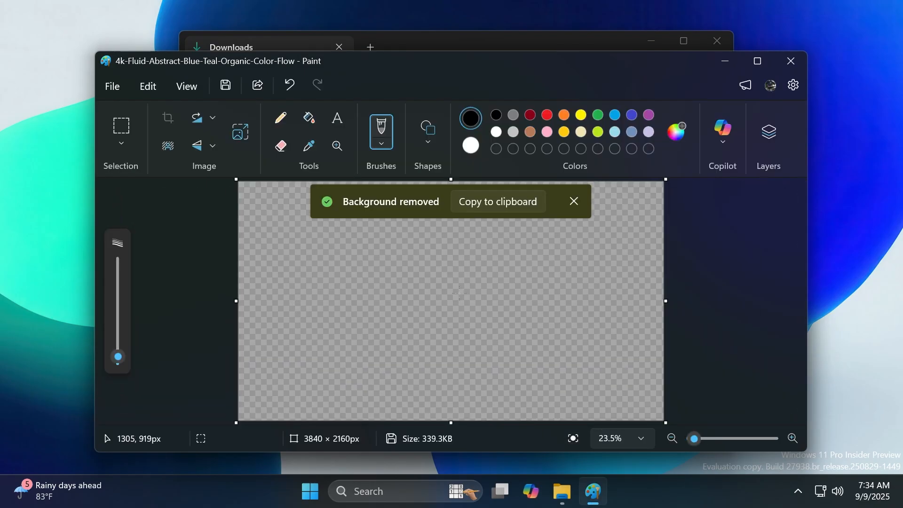
mouse_move(440, 295)
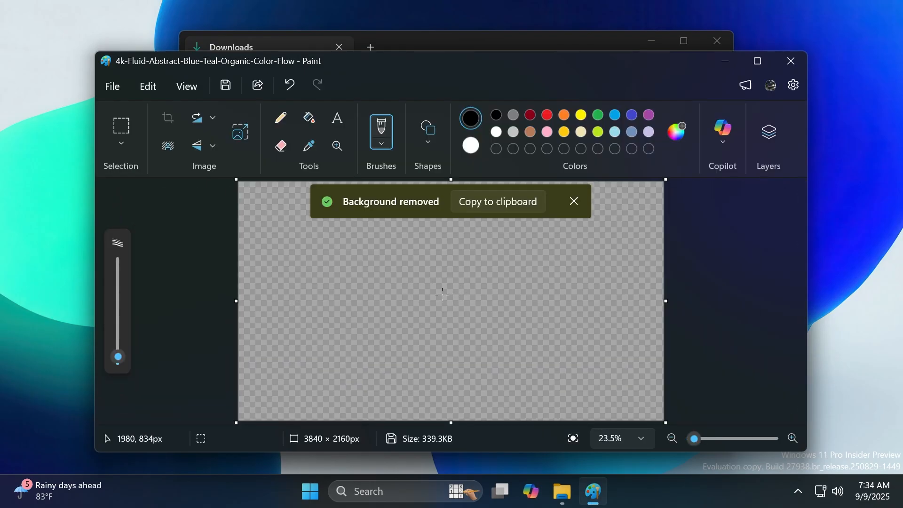
mouse_move(460, 313)
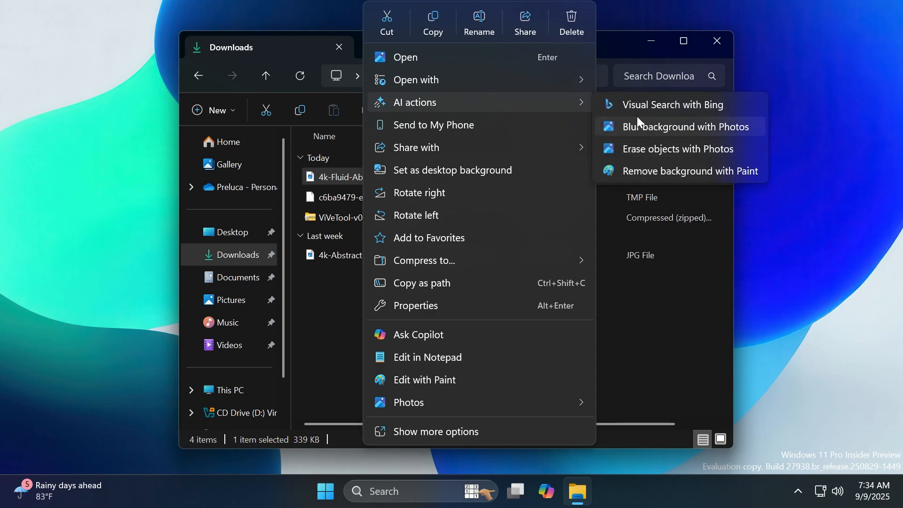
mouse_move(657, 136)
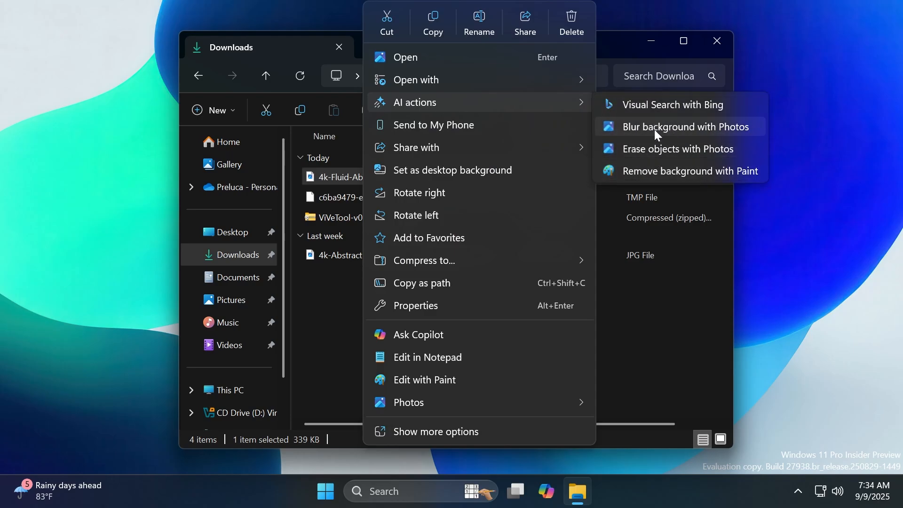
mouse_move(410, 108)
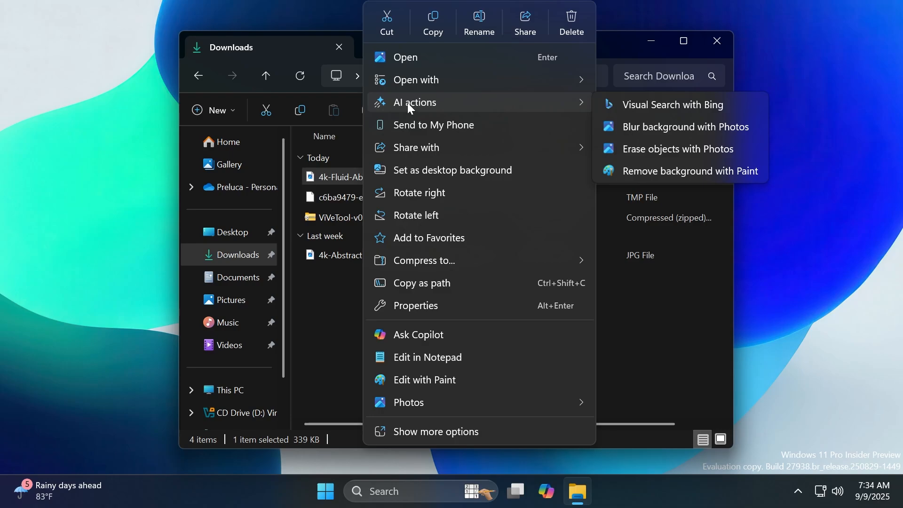
mouse_move(414, 107)
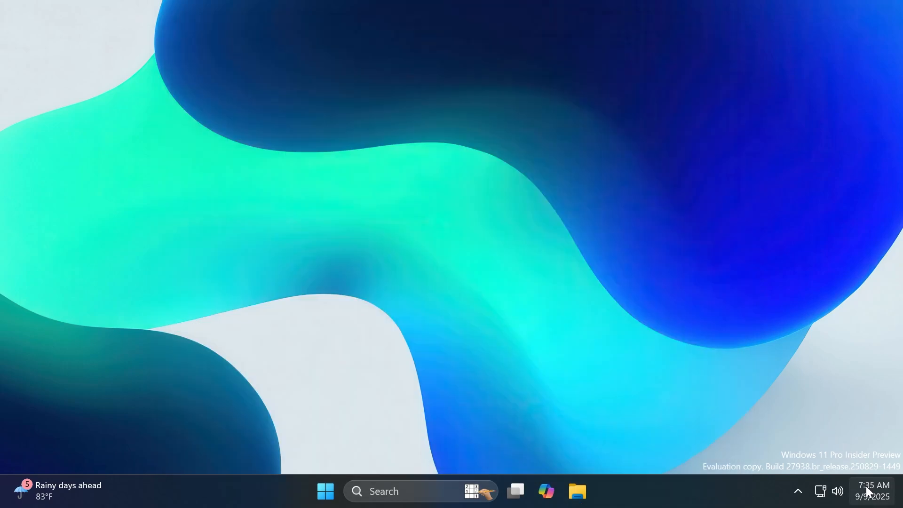
- Open Date & time settings from the notification center clock's Adjust date and time option
left_click(873, 490)
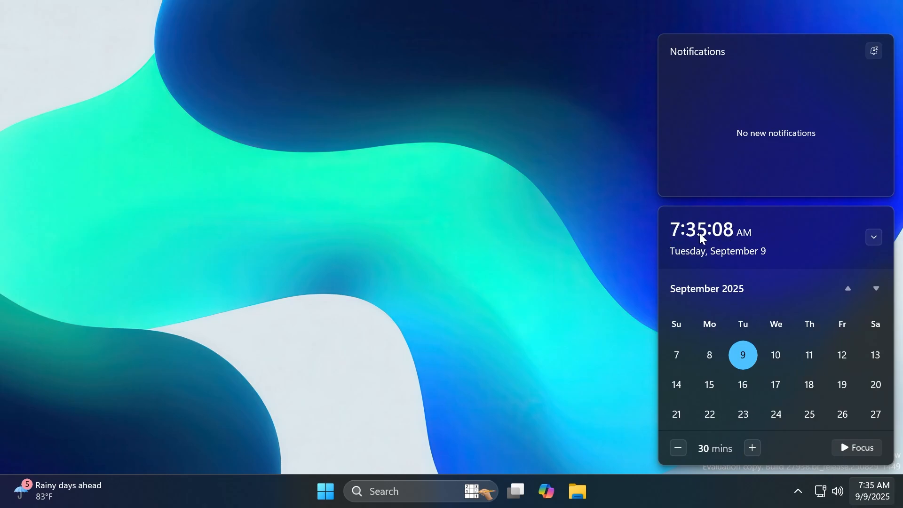
right_click(872, 490)
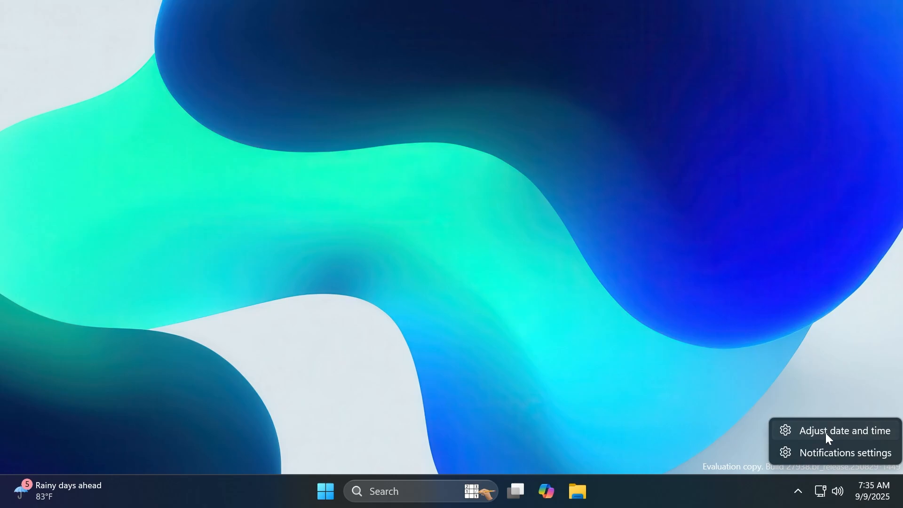
left_click(844, 430)
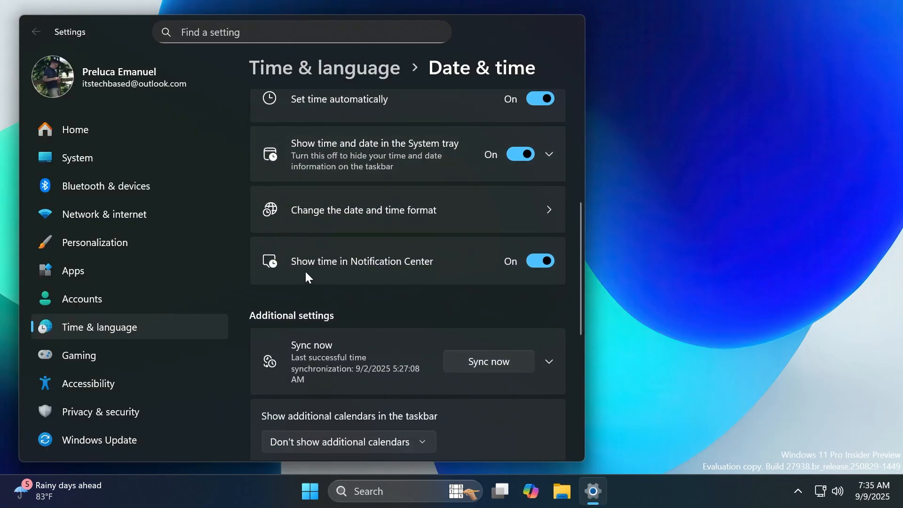
mouse_move(495, 281)
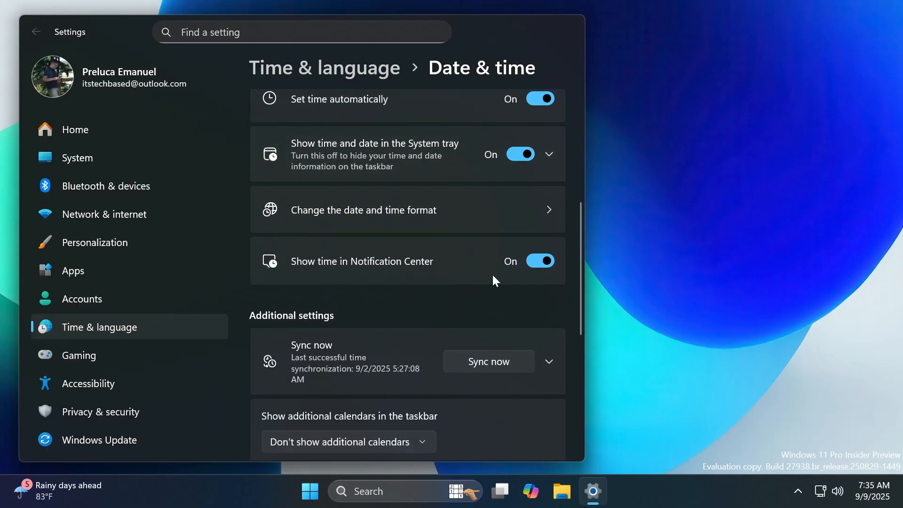
left_click(873, 491)
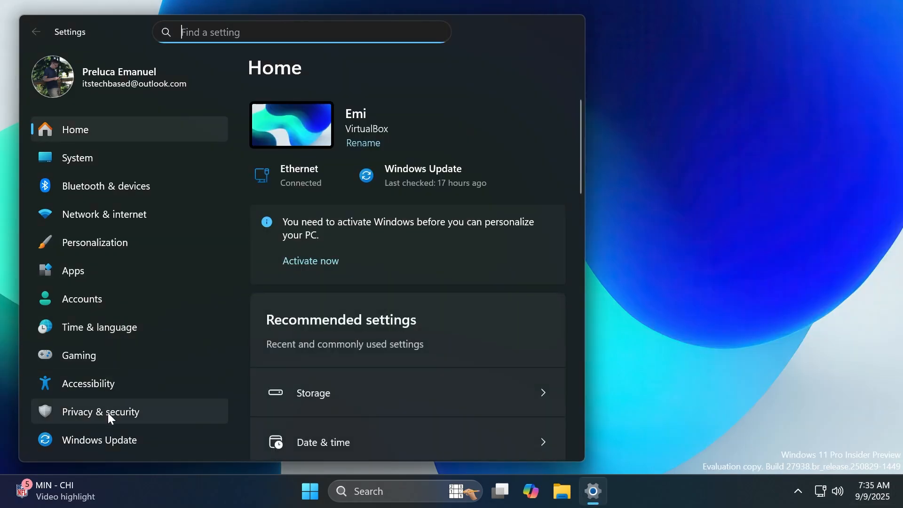
- Open Privacy & security > Text and image generation, with both generation options on
left_click(101, 411)
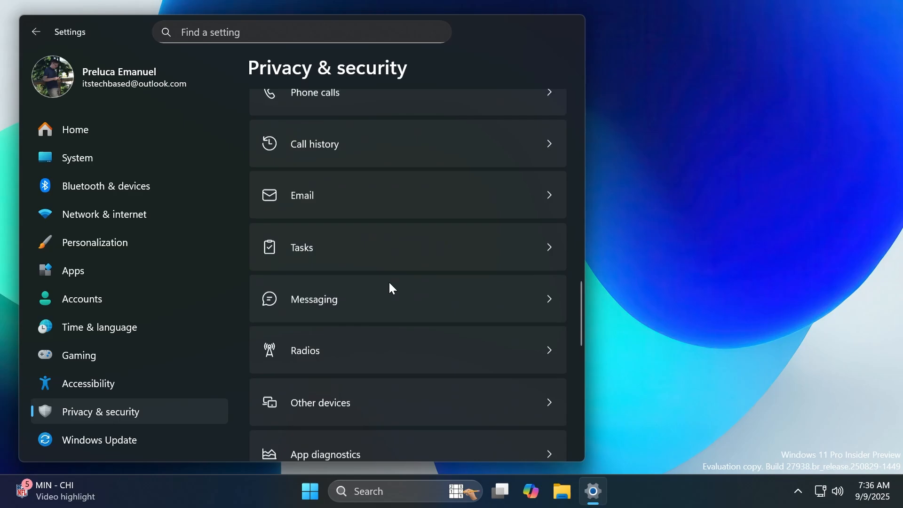
scroll("down", 3)
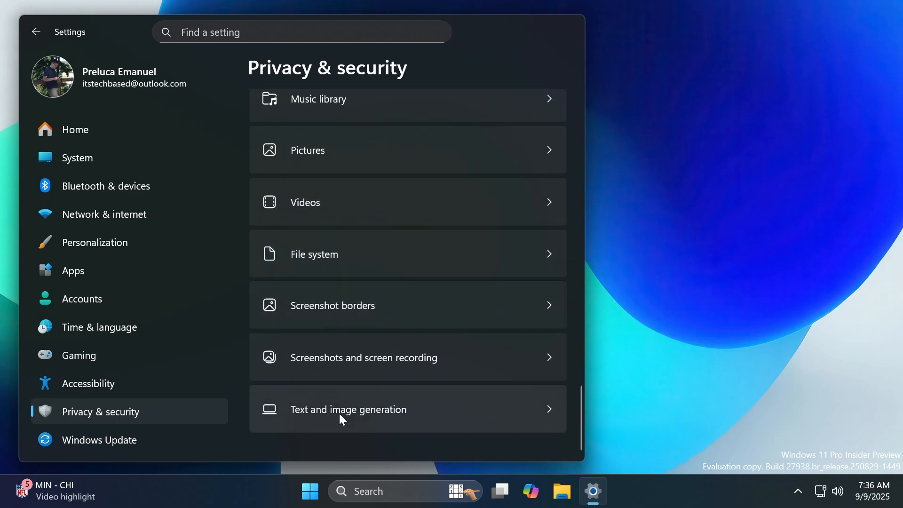
left_click(348, 409)
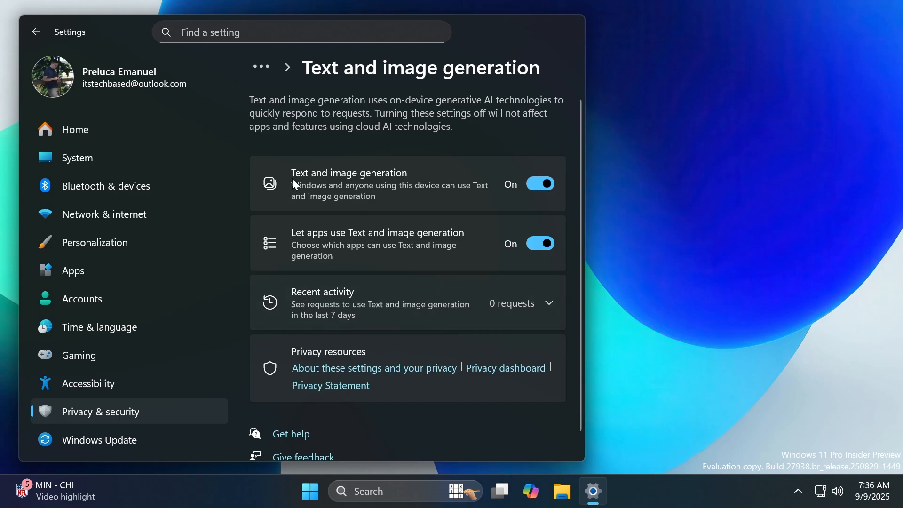
scroll("down", 3)
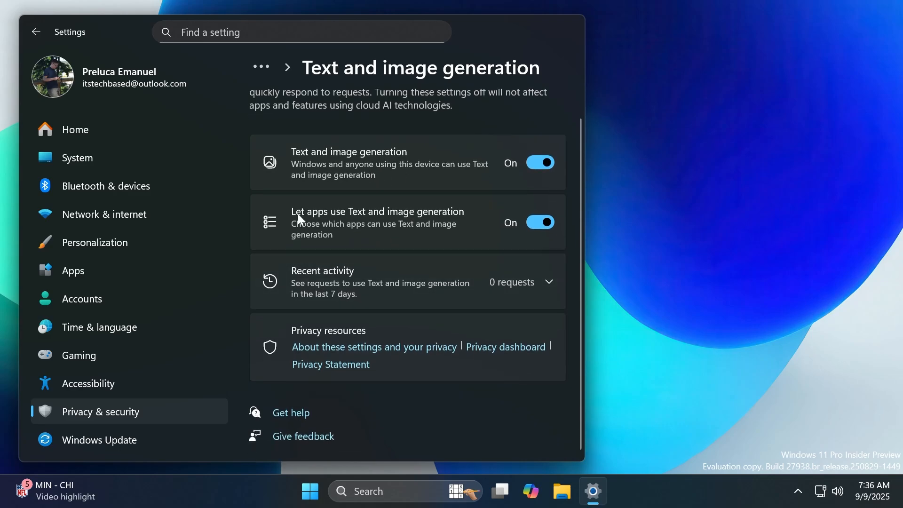
mouse_move(404, 302)
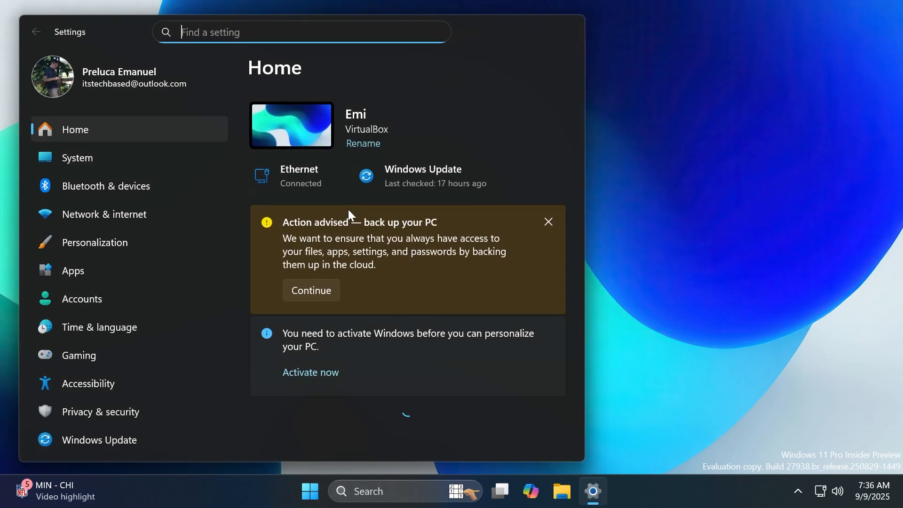
- Go to System > Recovery to view the reset and go-back options
left_click(77, 158)
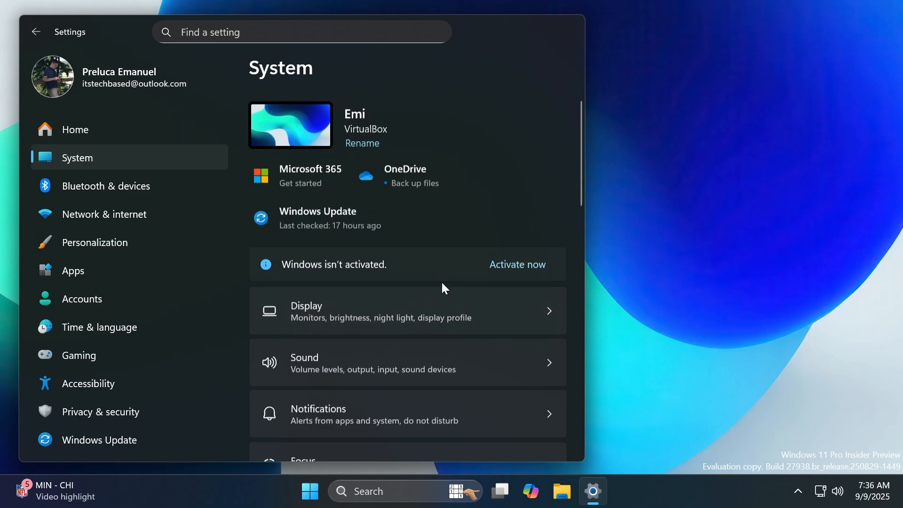
scroll("down", 3)
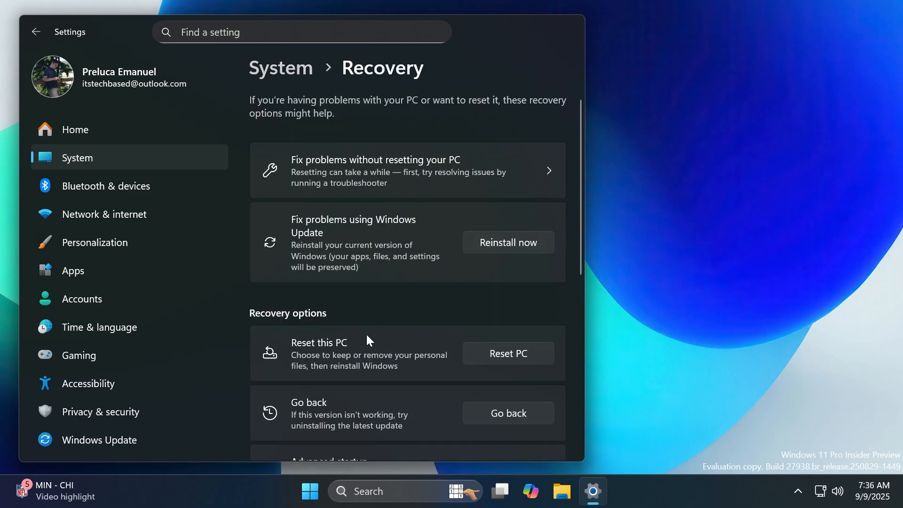
mouse_move(352, 336)
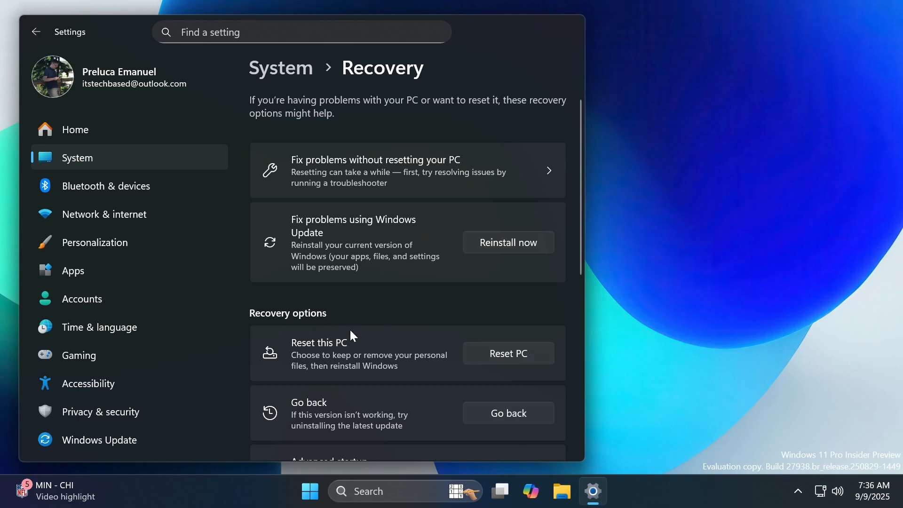
- Open File Explorer from the taskbar and select This PC in the navigation pane
left_click(560, 491)
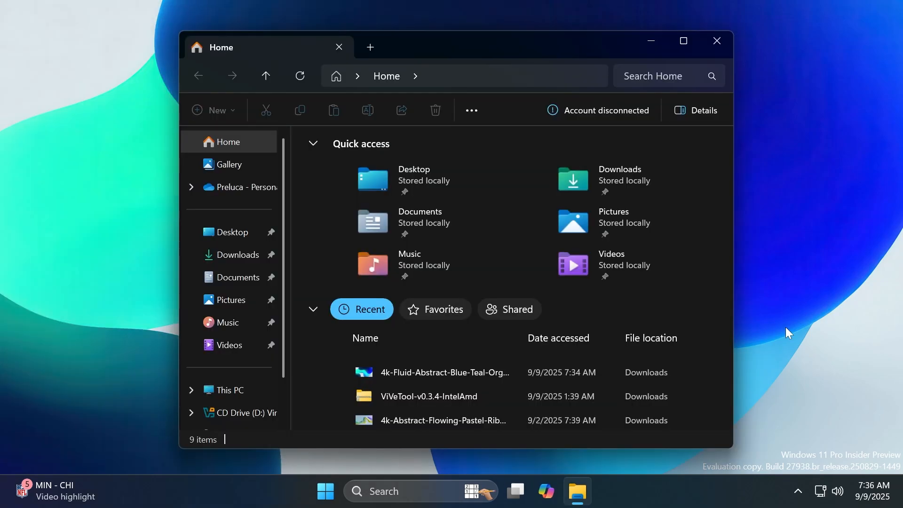
left_click(230, 390)
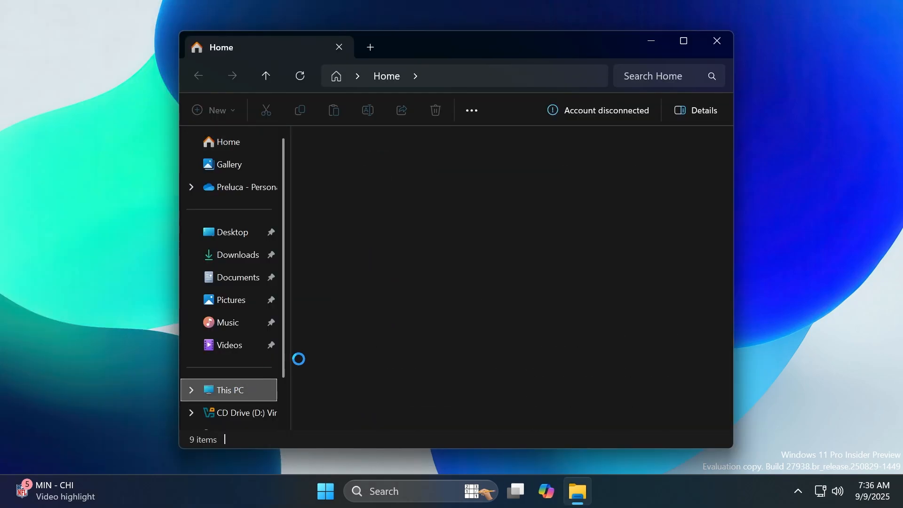
left_click(228, 390)
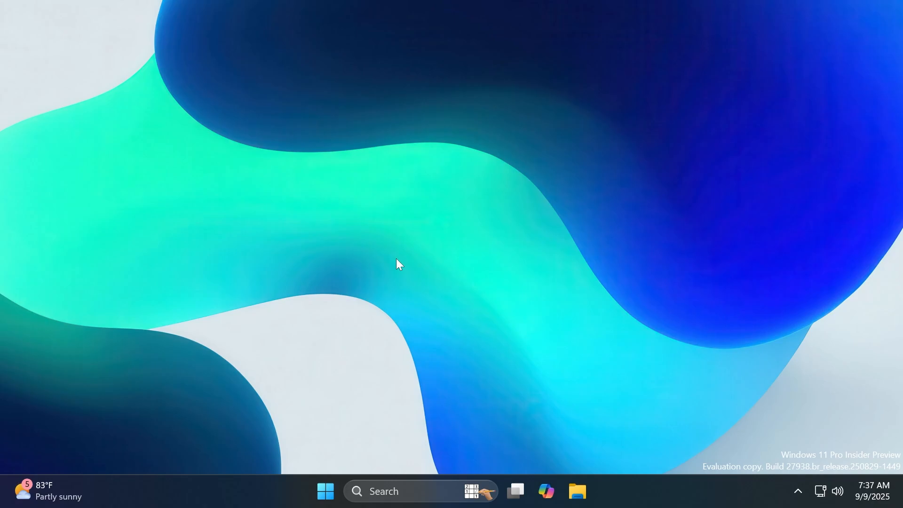
mouse_move(407, 245)
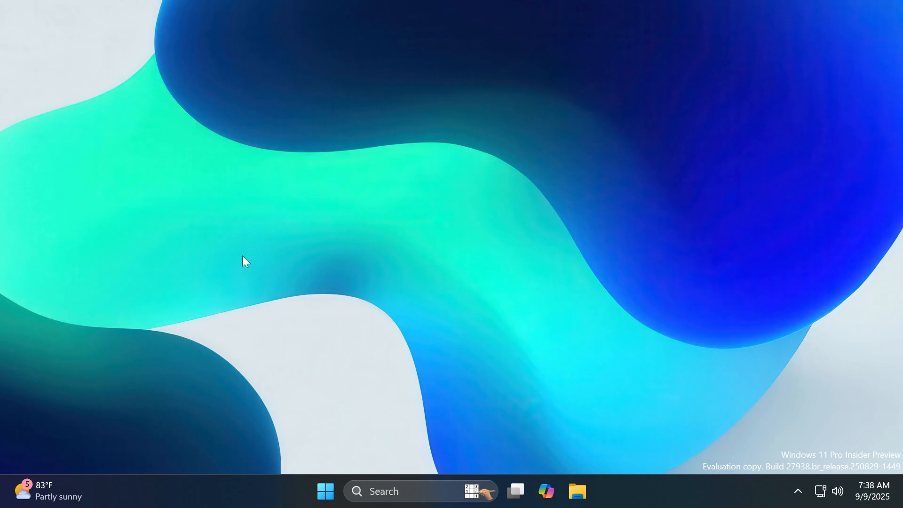
mouse_move(755, 420)
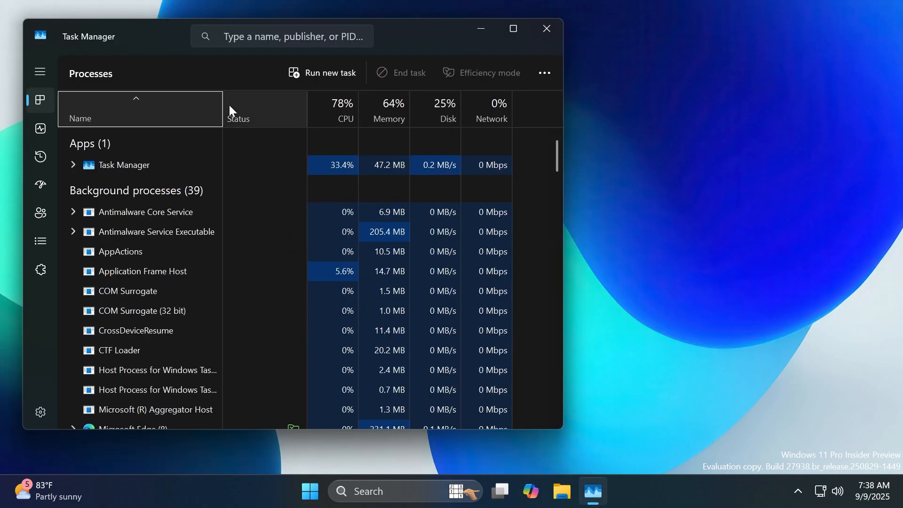
- View the CPU usage graph on Task Manager's Performance page, then close Task Manager
left_click(40, 129)
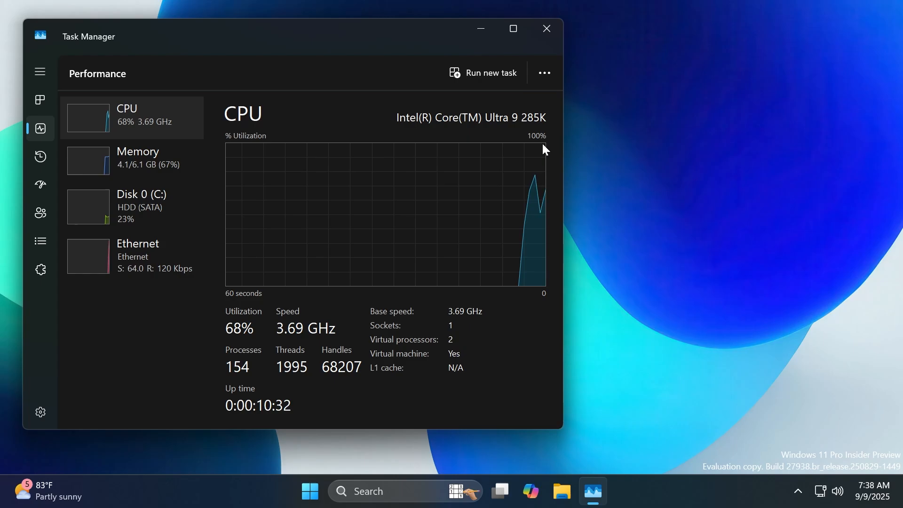
left_click(546, 29)
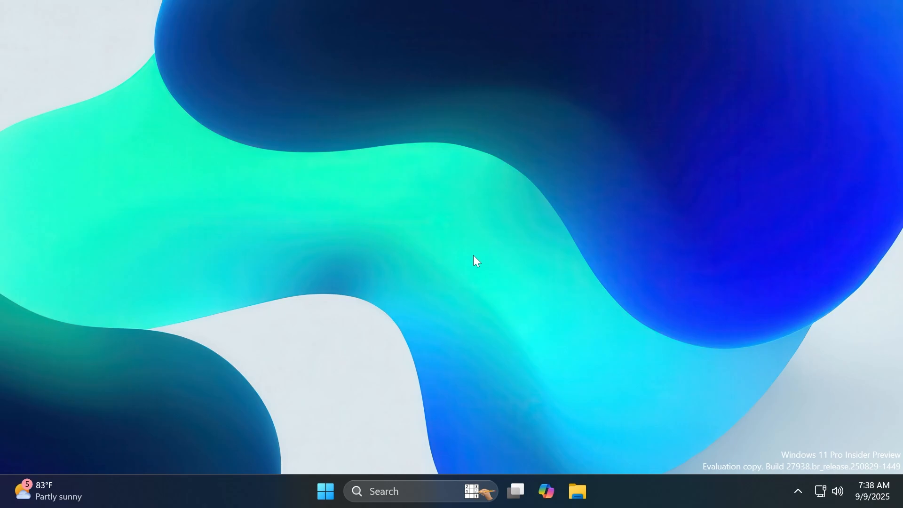
mouse_move(426, 236)
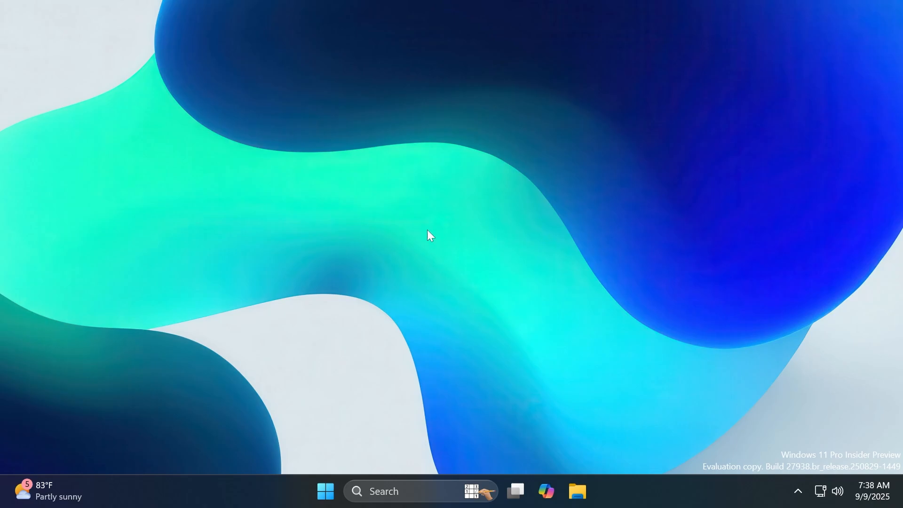
mouse_move(361, 238)
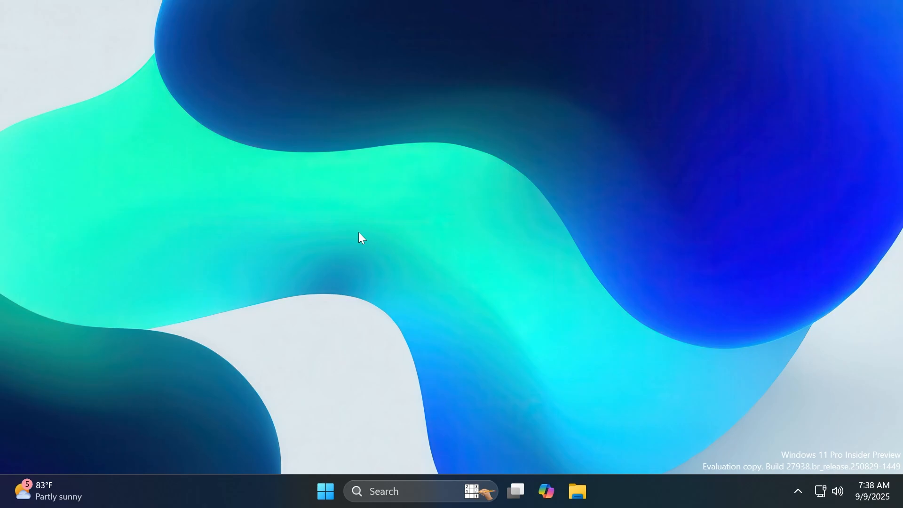
mouse_move(373, 233)
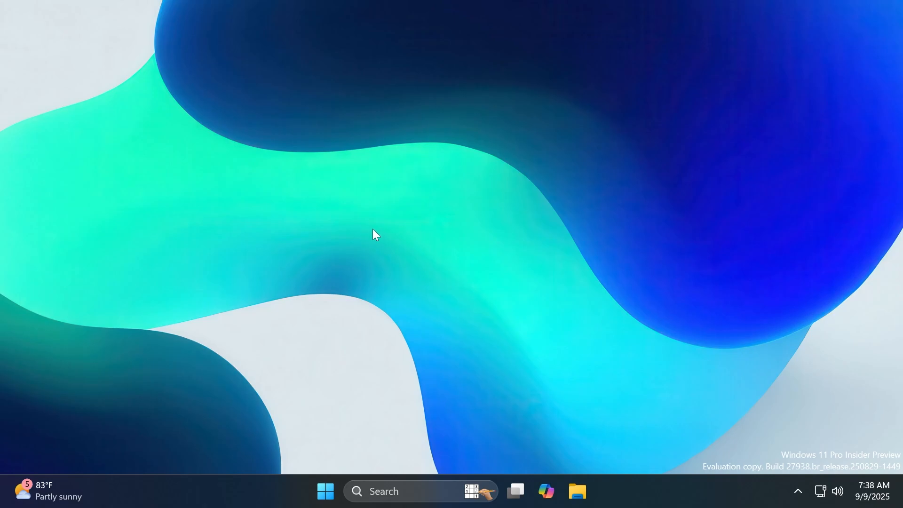
mouse_move(356, 248)
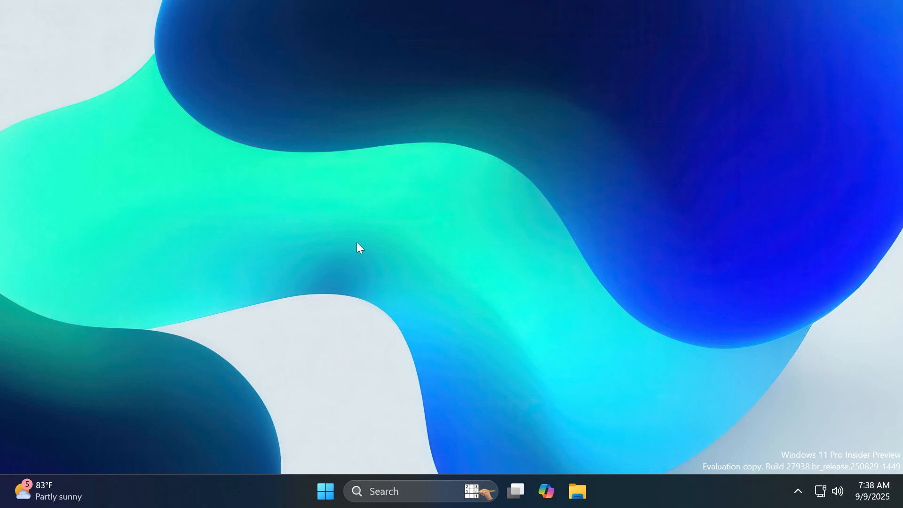
mouse_move(353, 250)
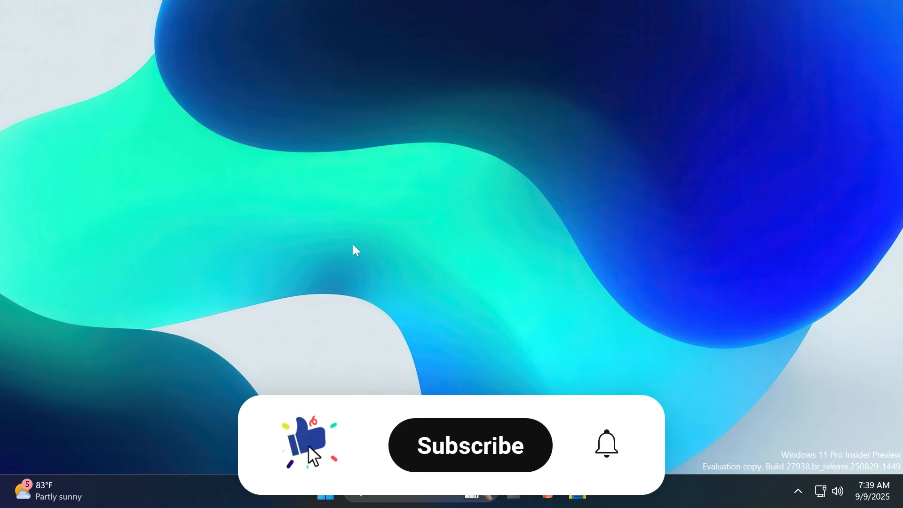
left_click(470, 445)
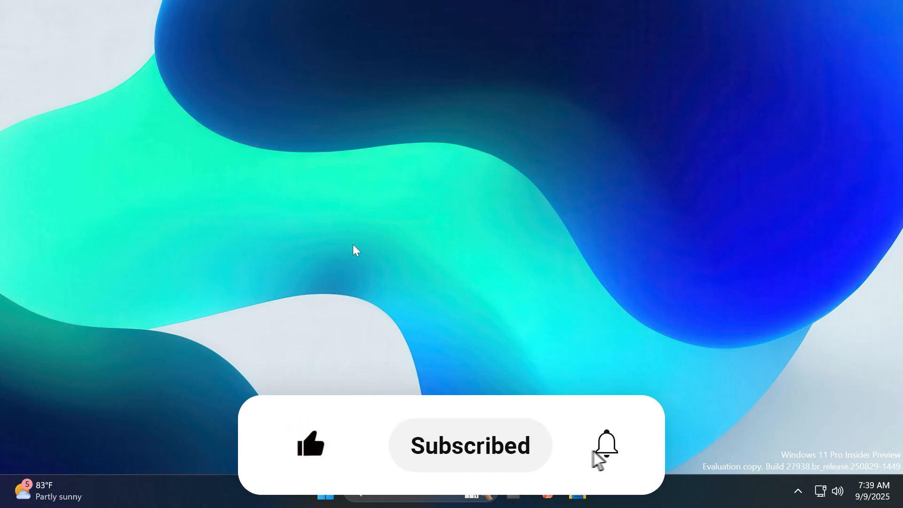